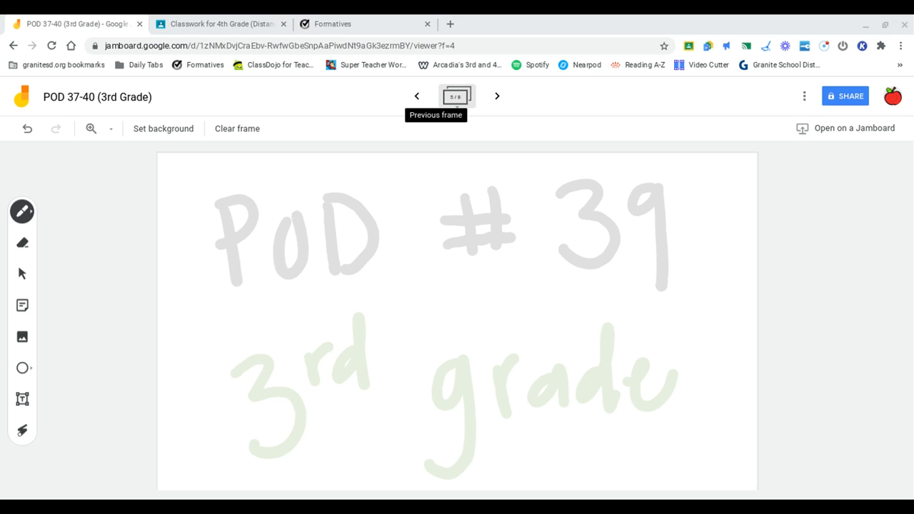
# Move to the frame with the Problem of the Day sheet and its sketches.
pyautogui.click(497, 95)
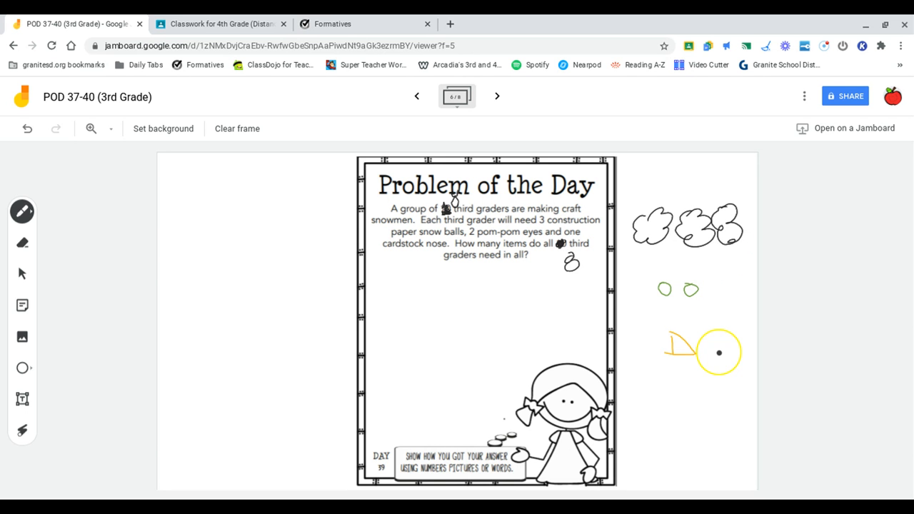
pyautogui.moveTo(719, 351); pyautogui.dragTo(733, 271)
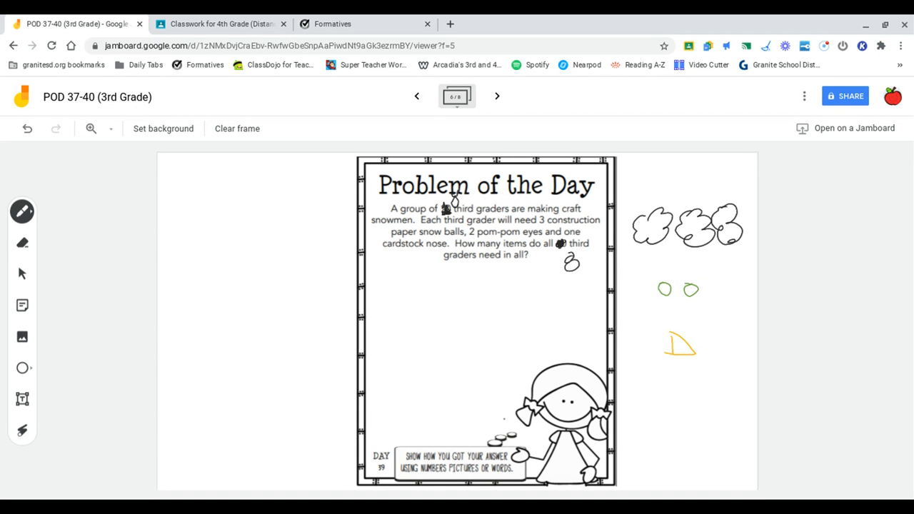
pyautogui.moveTo(186, 193); pyautogui.dragTo(229, 228)
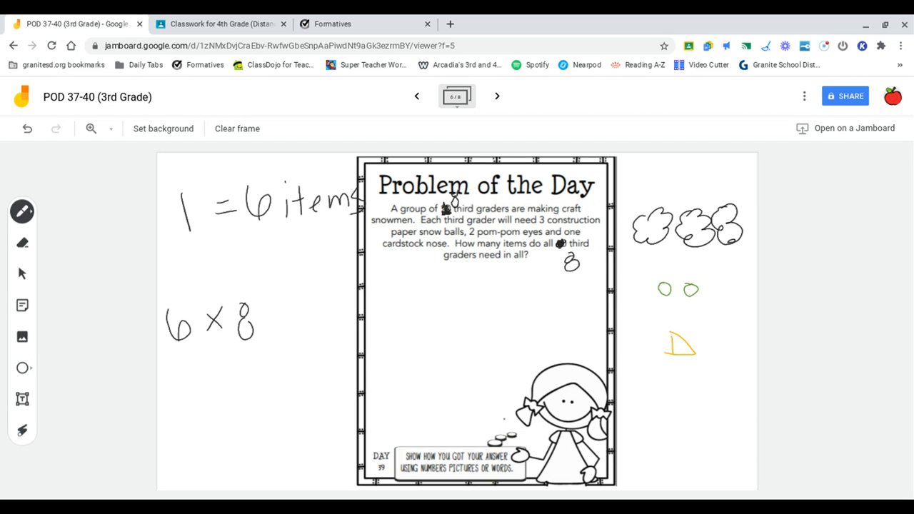
# Finish the handwritten '6 x 8 = 48' equation left of the sheet.
pyautogui.moveTo(268, 322); pyautogui.dragTo(293, 307)
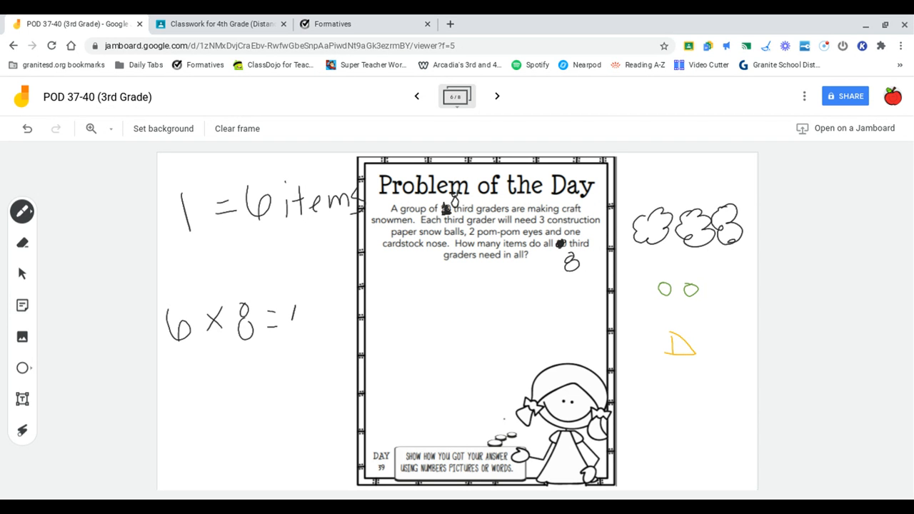
pyautogui.moveTo(293, 321); pyautogui.dragTo(336, 321)
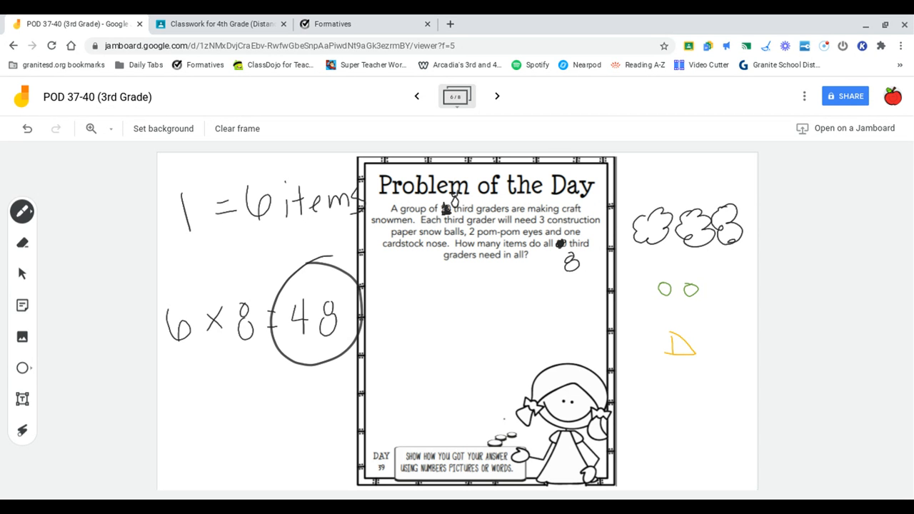
pyautogui.click(23, 243)
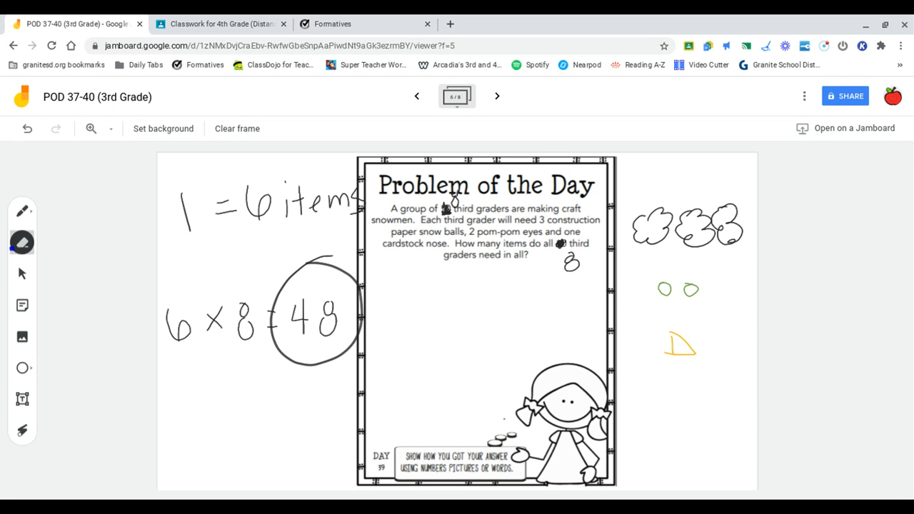